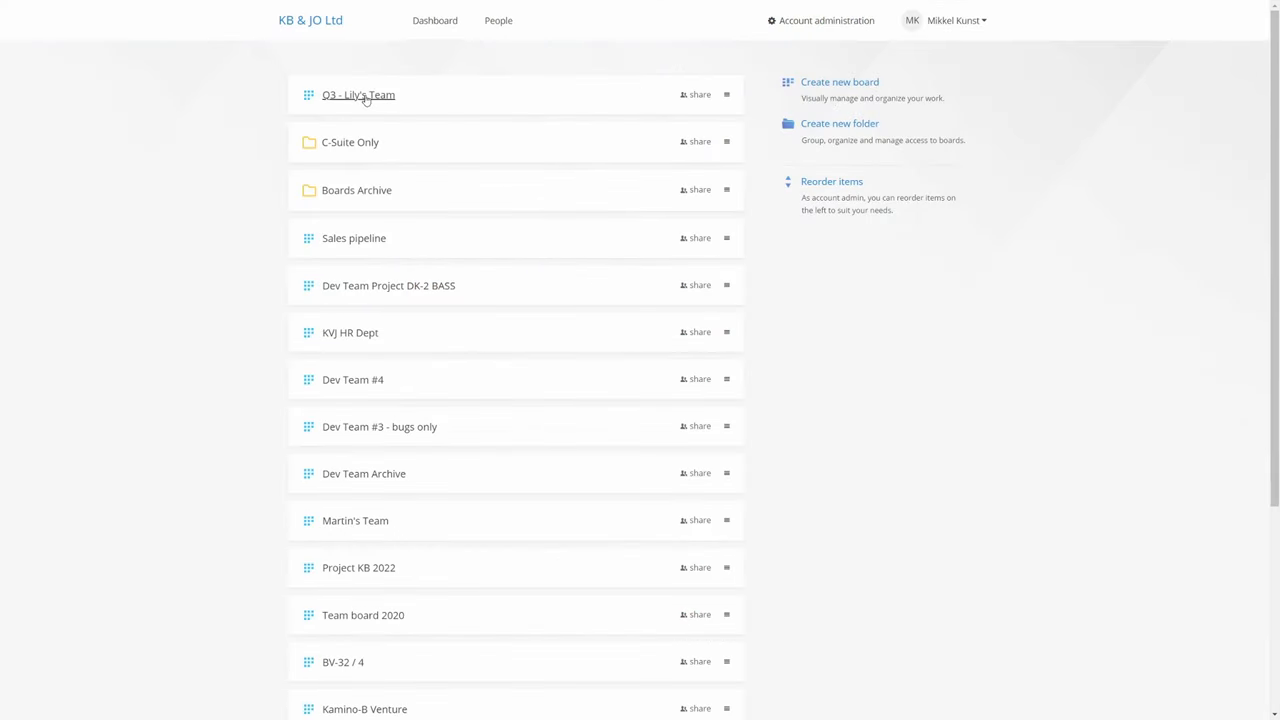
Open the 'Q3 - Lily's Team' board from the dashboard's board list
click(356, 96)
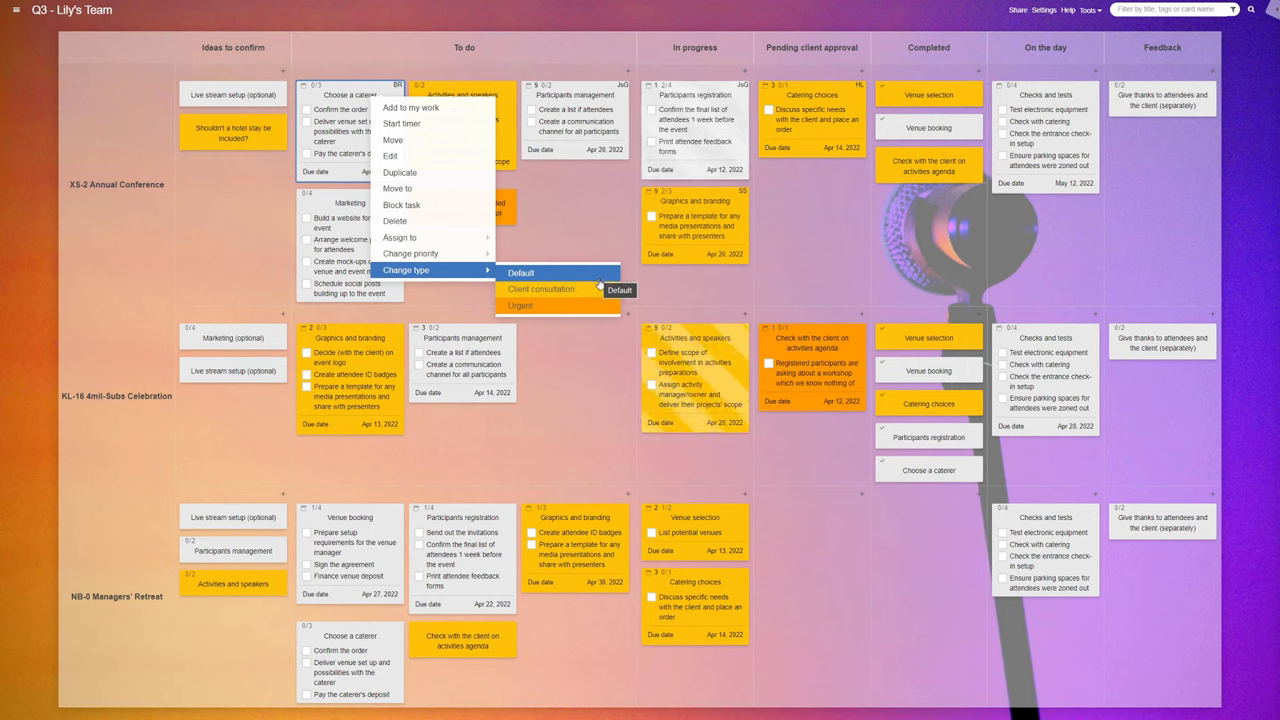
mouse_move(556, 288)
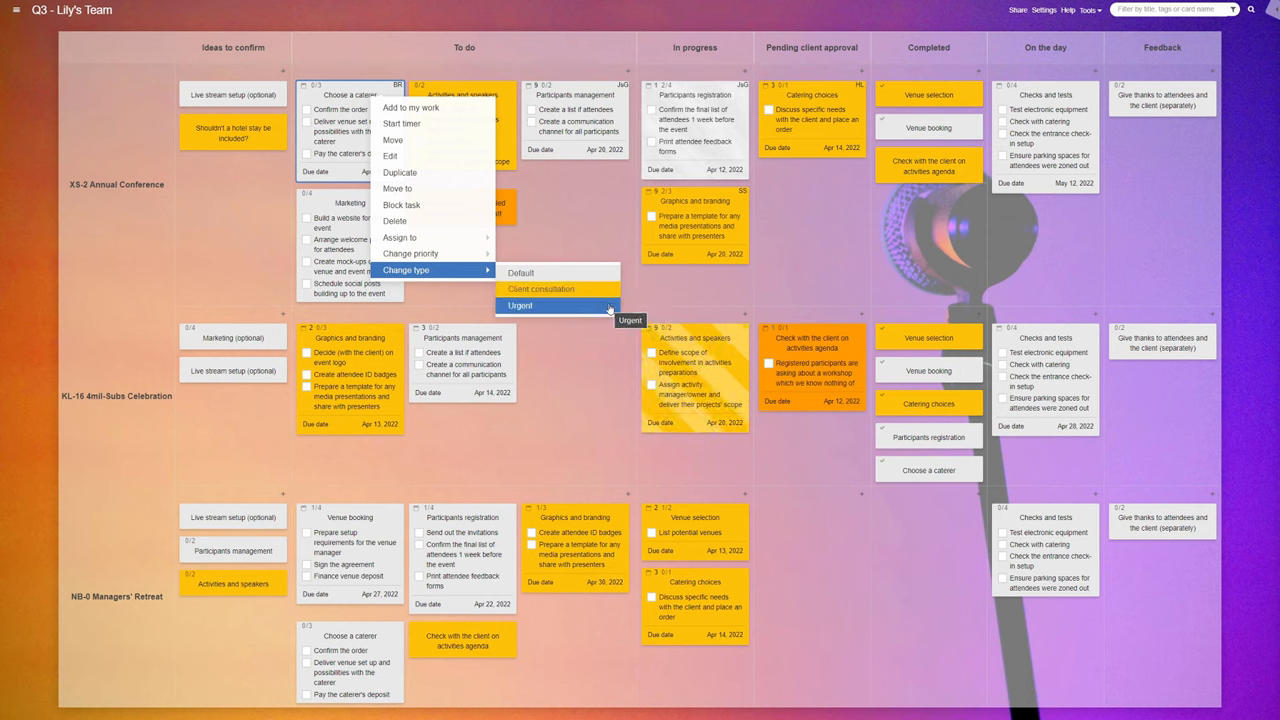
mouse_move(618, 304)
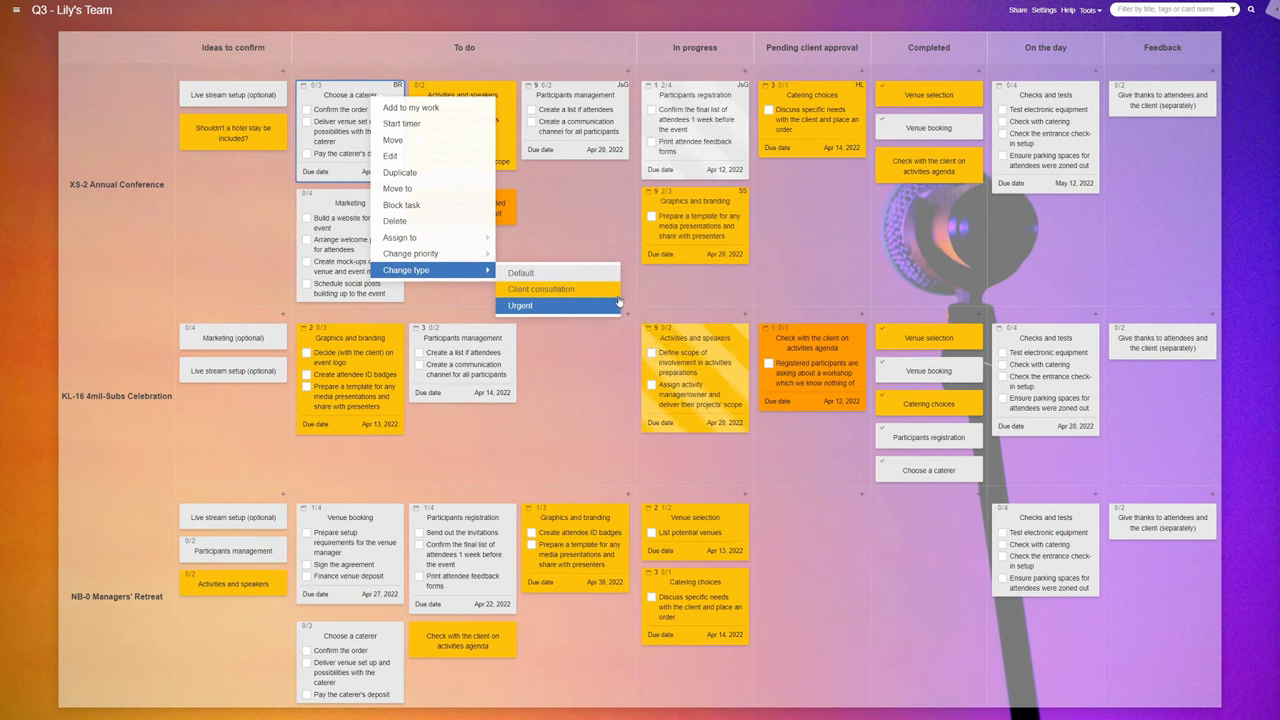
Change the XS-2 Annual Conference To do card's type to Urgent
click(520, 304)
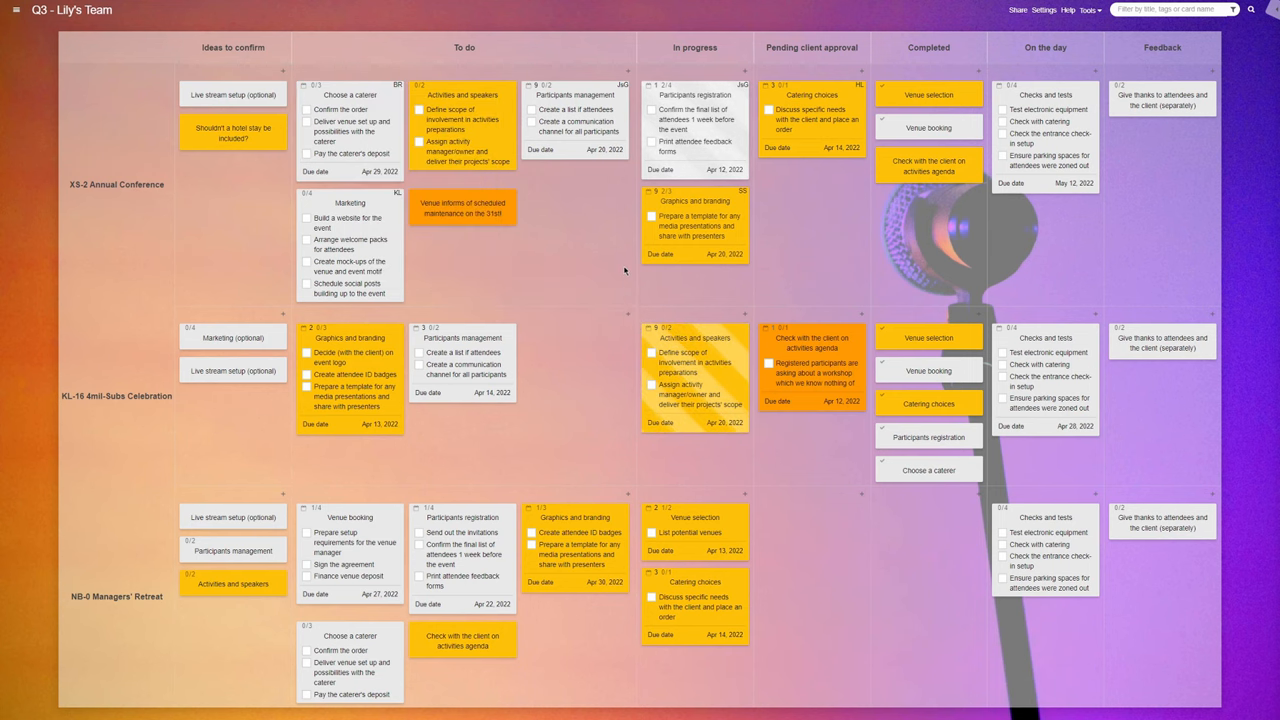
scroll(down, 3)
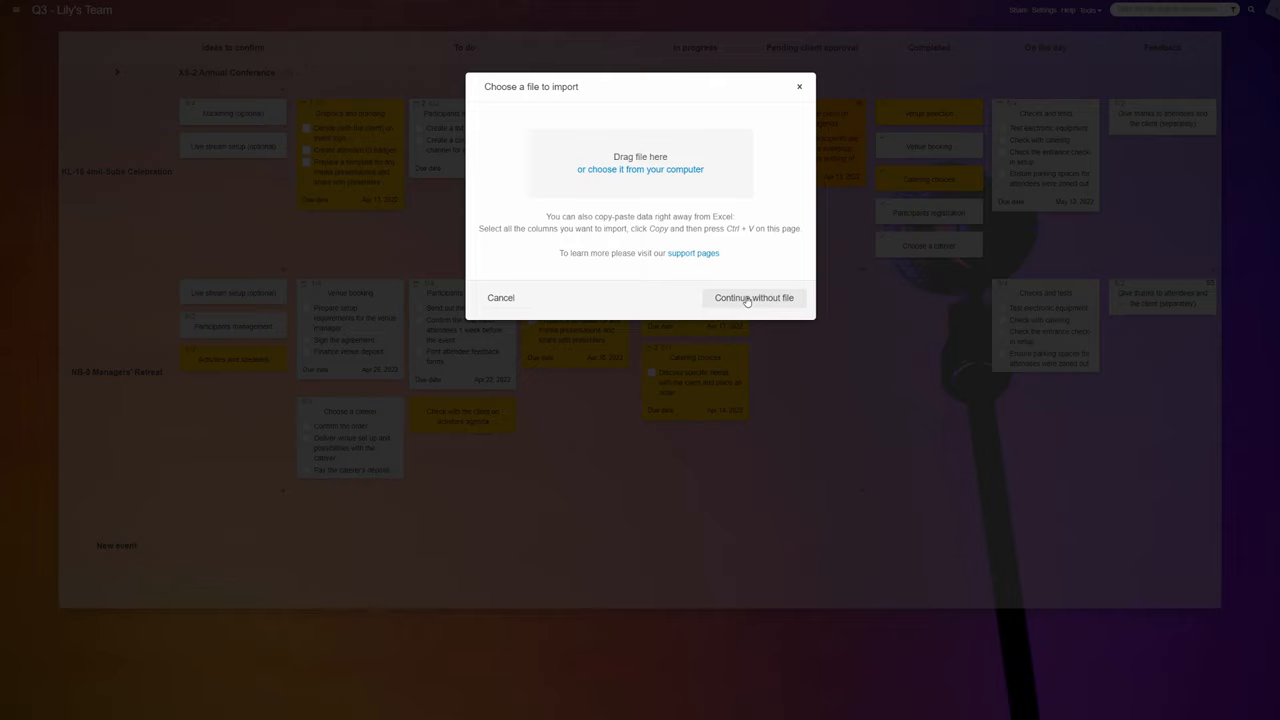
Import the venue, catering and activities tasks without a file into the New event lane
click(752, 296)
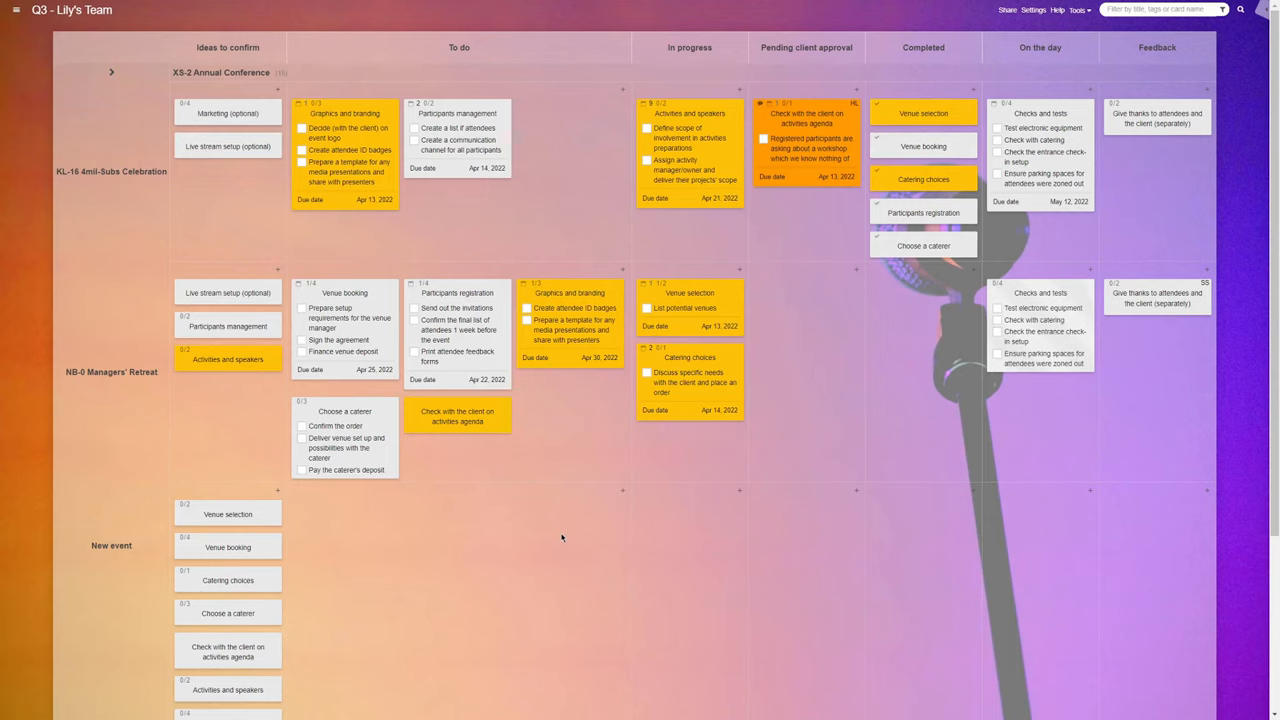
scroll(down, 3)
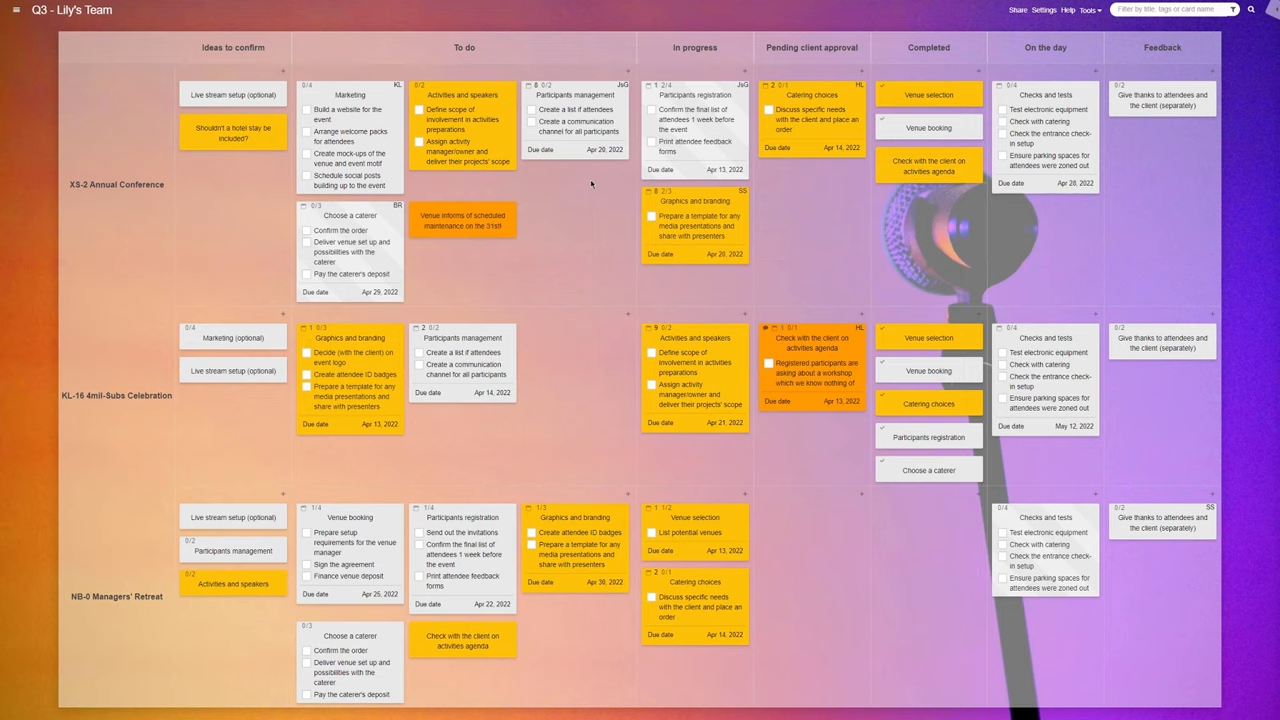
Check off the final attendee list confirmation on the Participants registration card
click(692, 96)
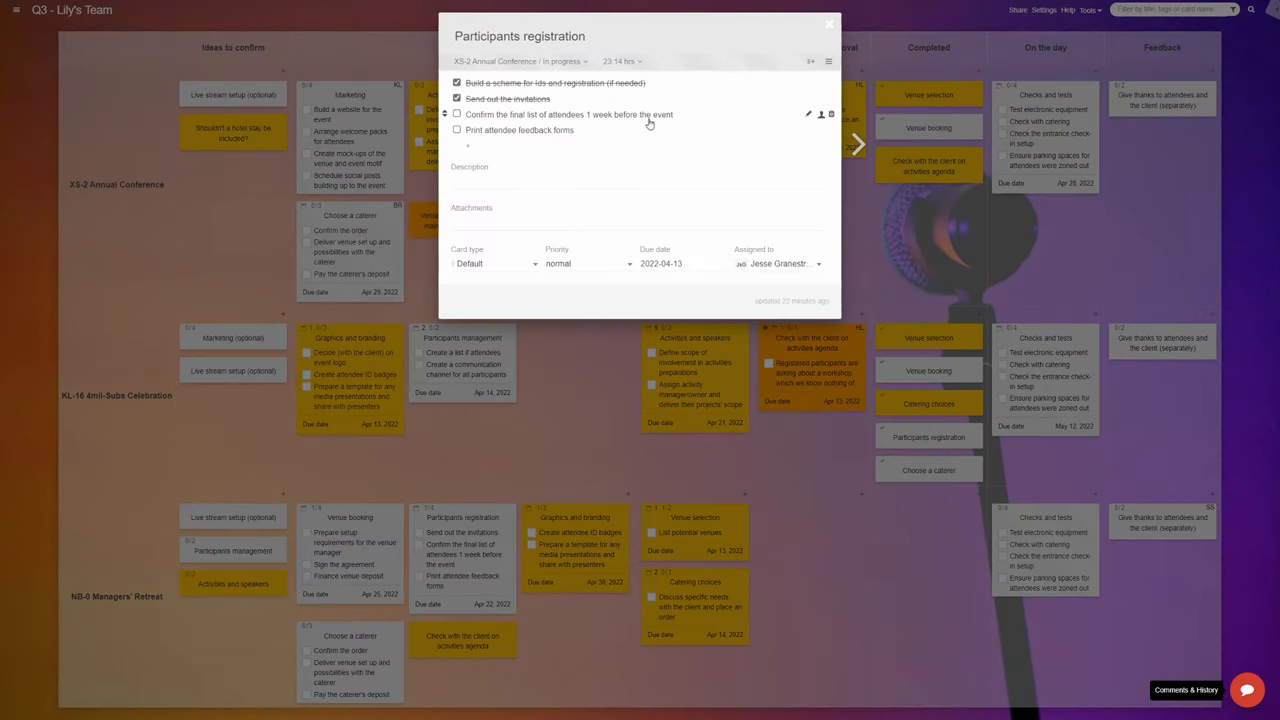
click(456, 114)
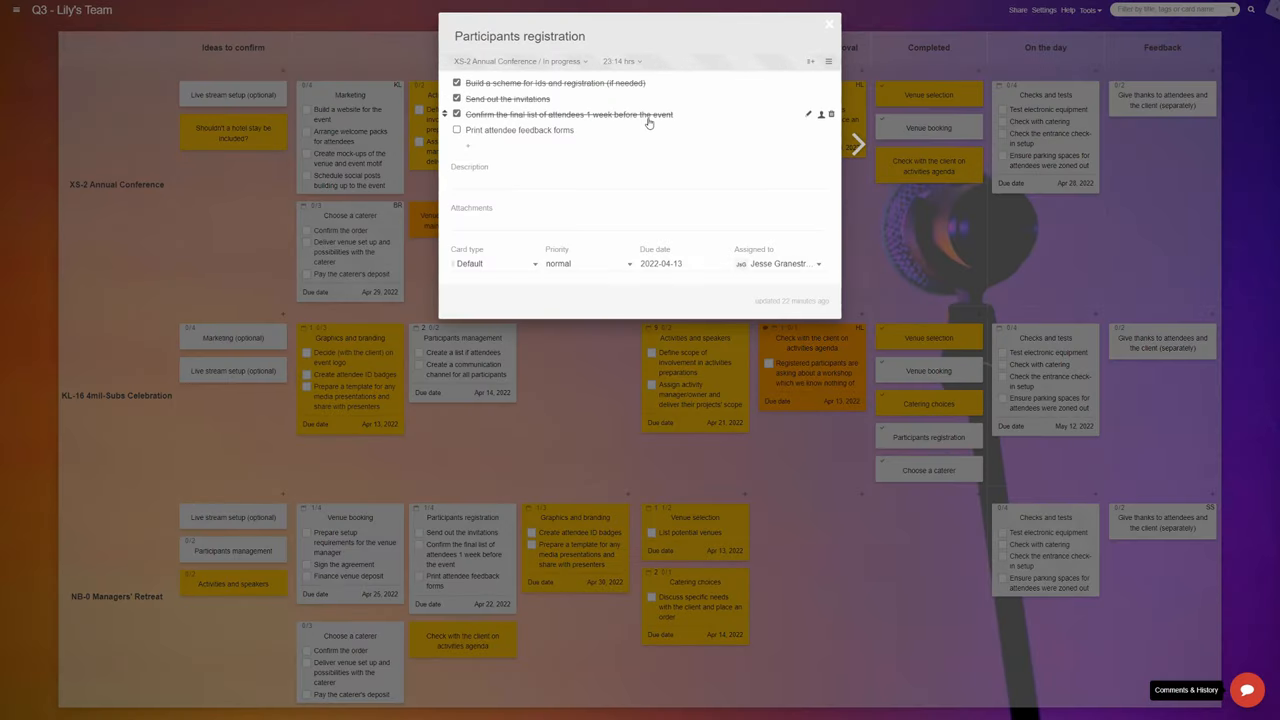
Give the Activities and speakers card an April 2022 due date
click(828, 24)
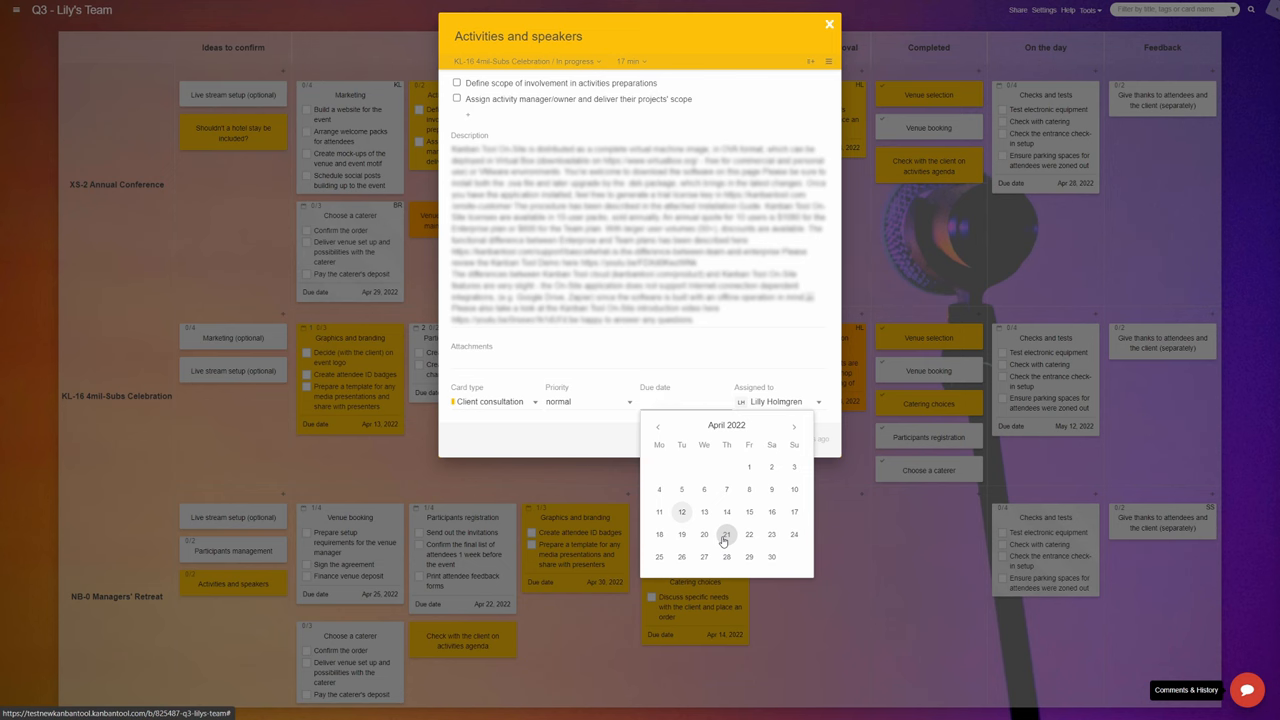
click(828, 22)
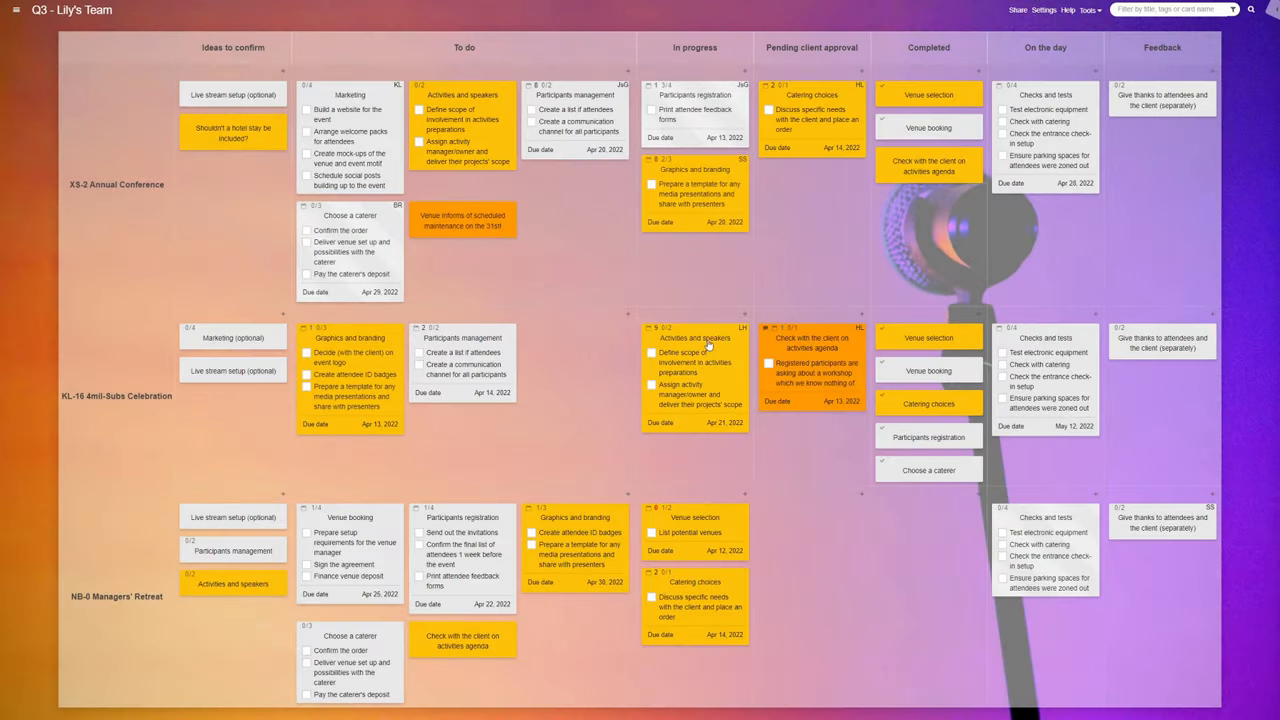
click(1264, 12)
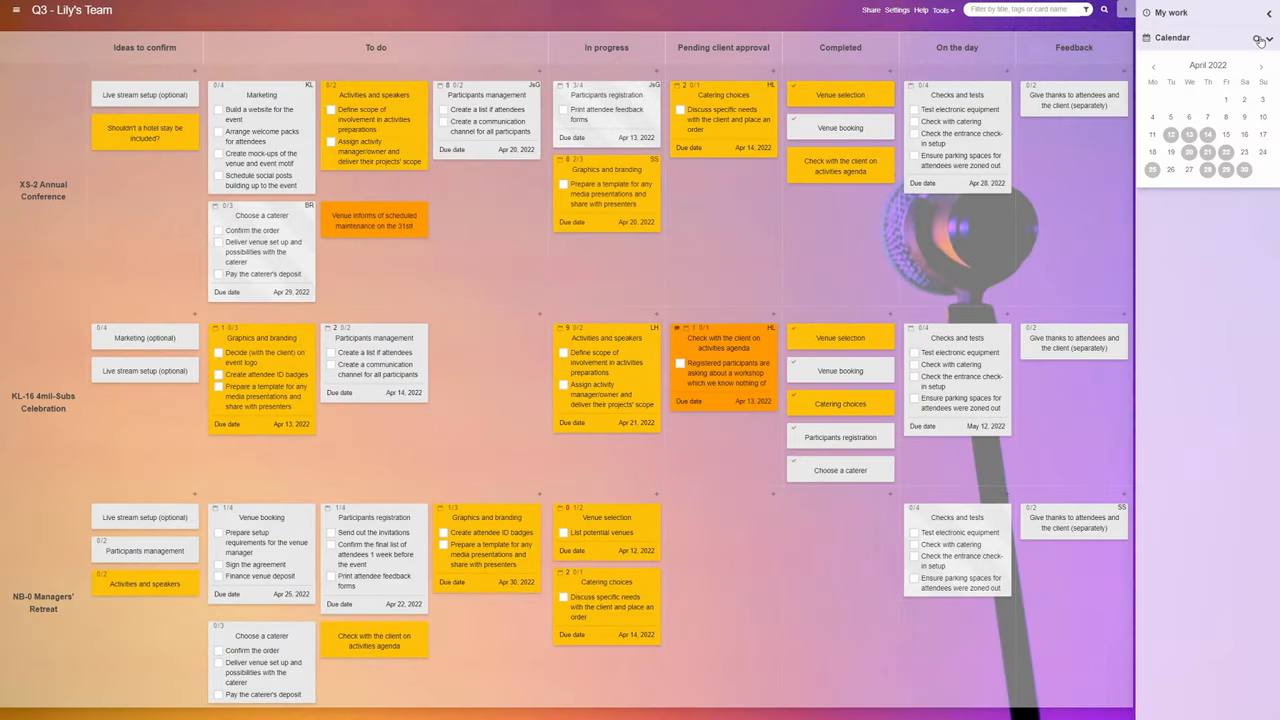
click(1258, 38)
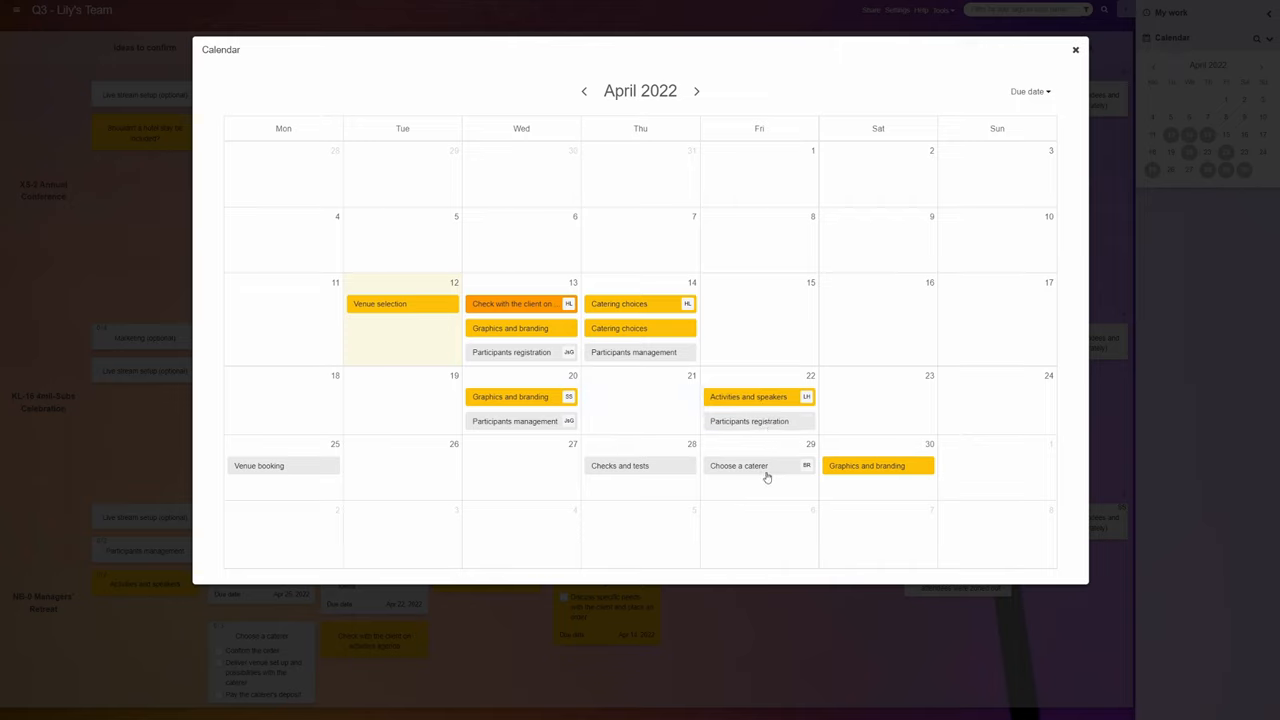
click(1072, 50)
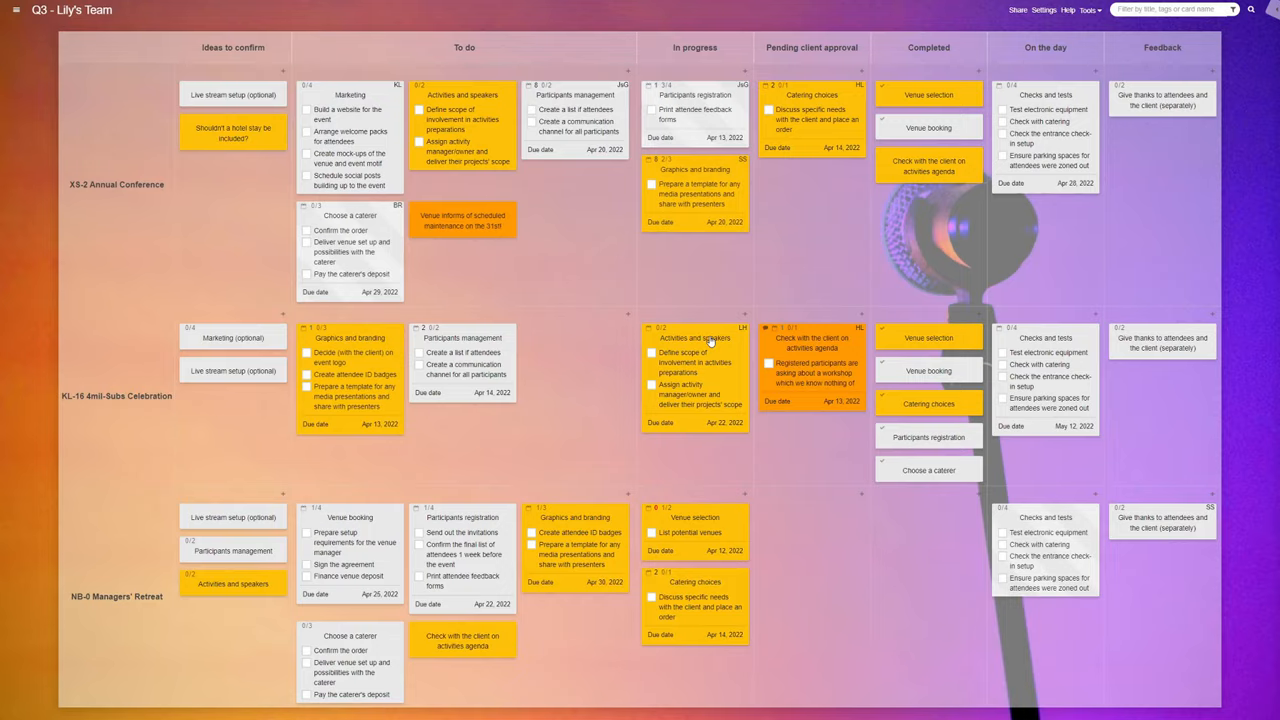
click(694, 336)
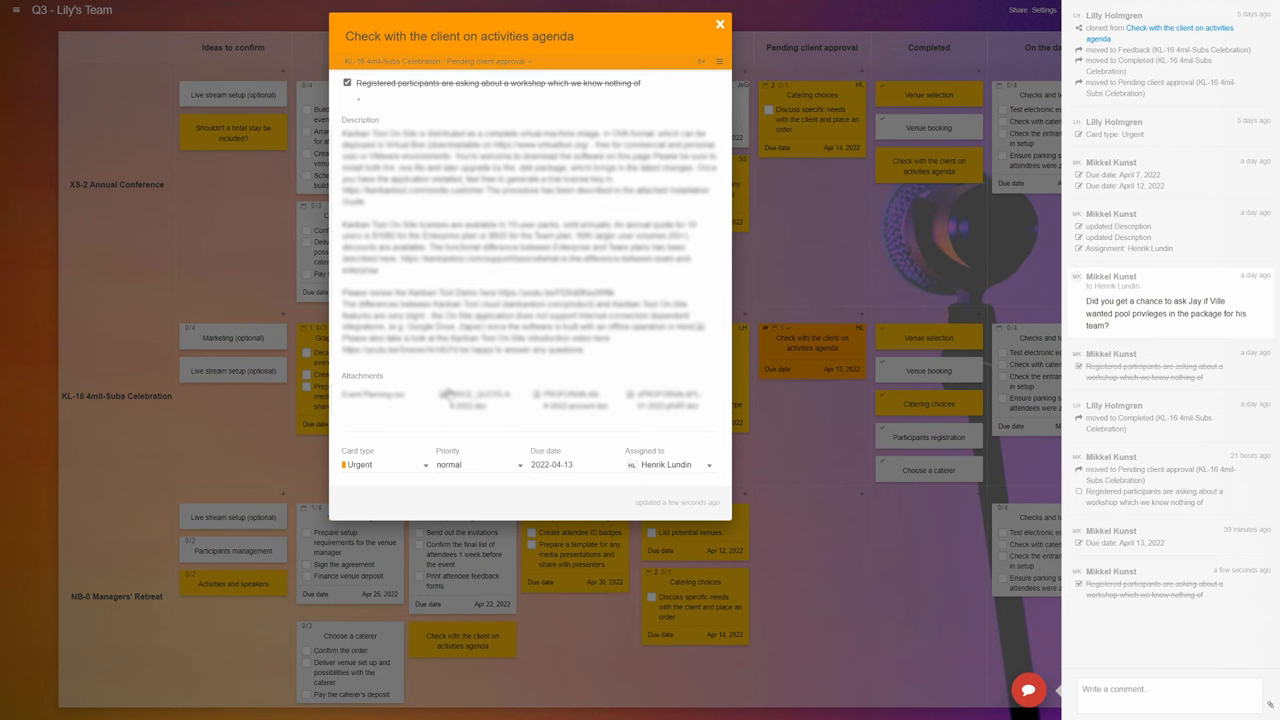
Review the comments on 'Check with the client on activities agenda' and collapse Ideas to confirm
click(376, 424)
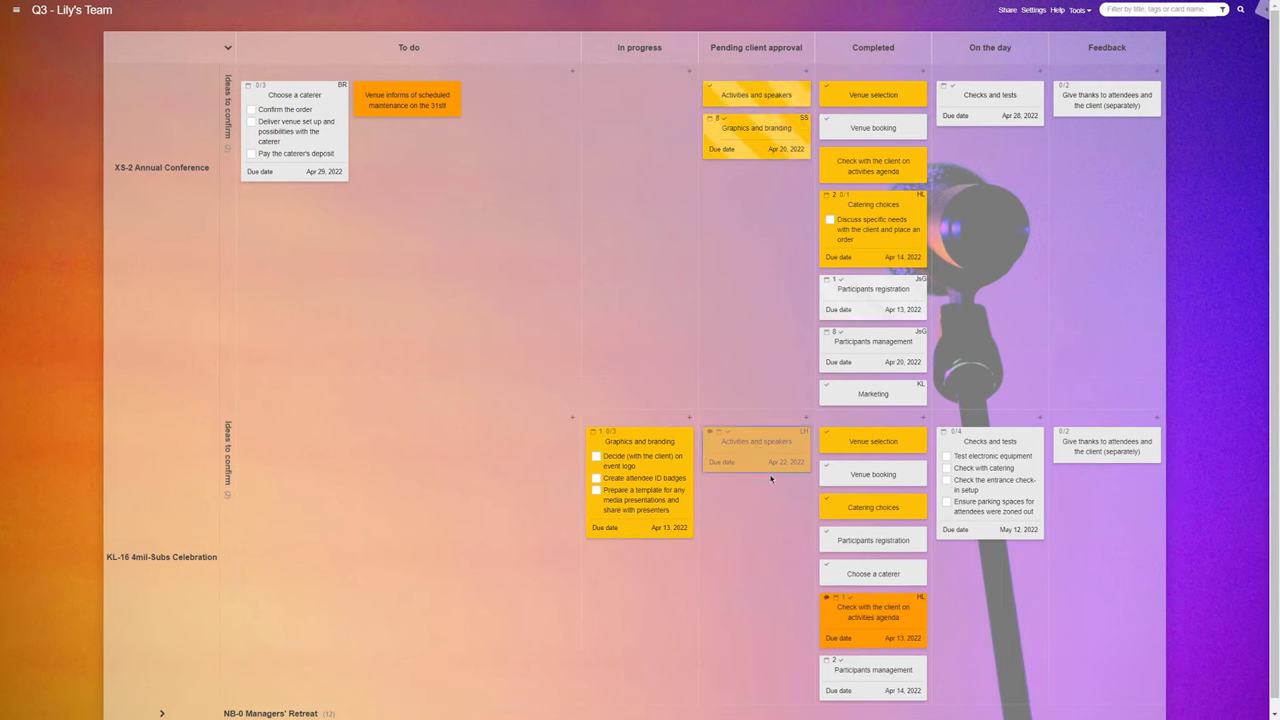
Scroll the board before navigating to the kanbantool.com homepage
scroll(down, 3)
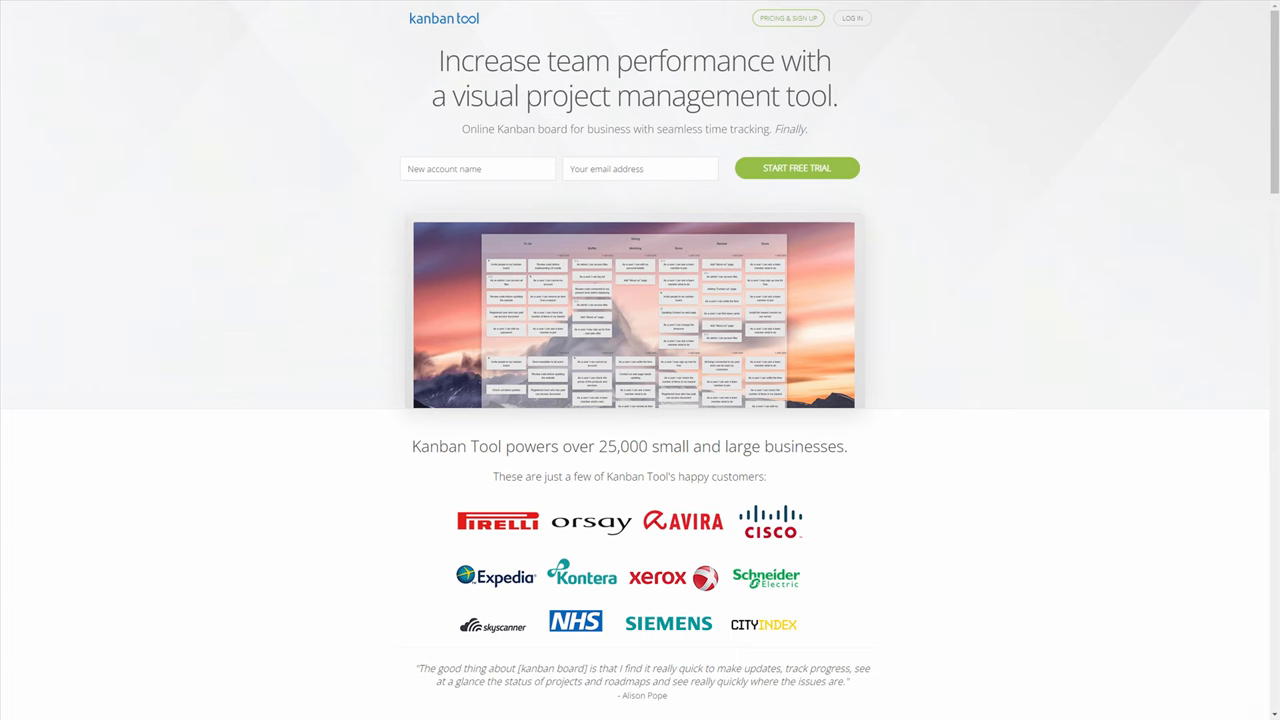
Scroll the homepage down to the Mobile apps and Try Kanban Tool On-Site sections
scroll(down, 3)
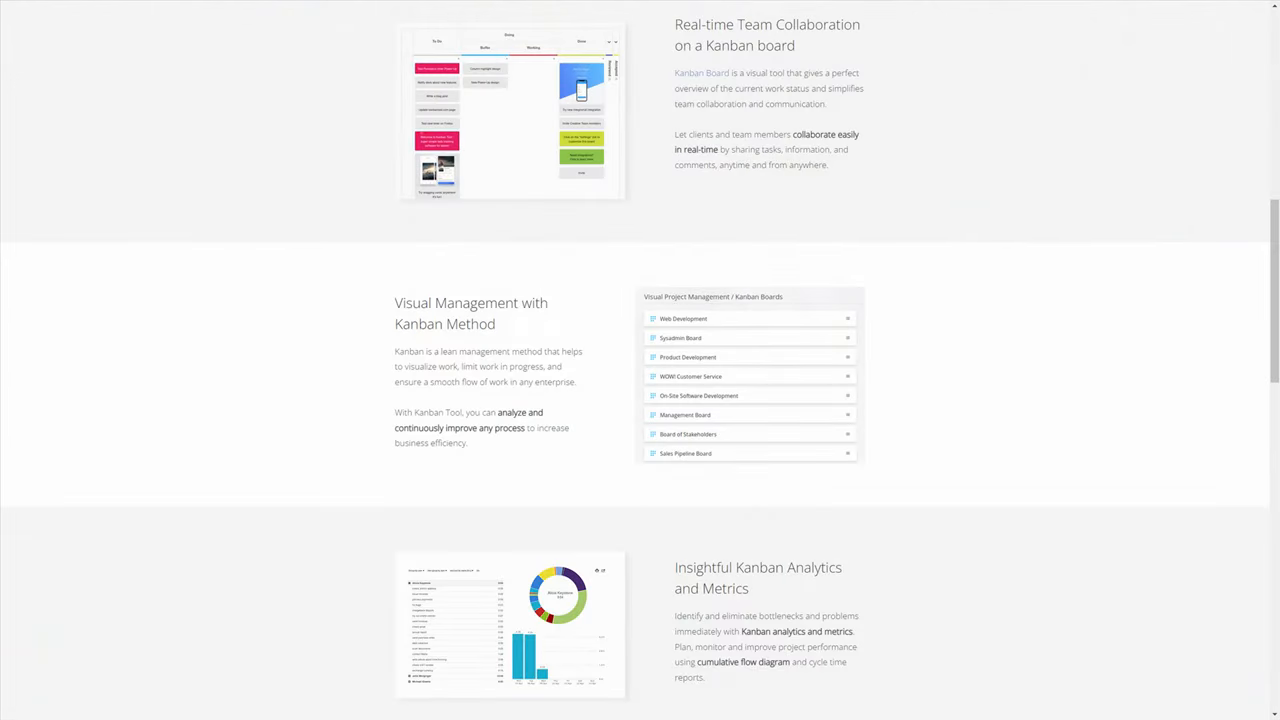
scroll(down, 3)
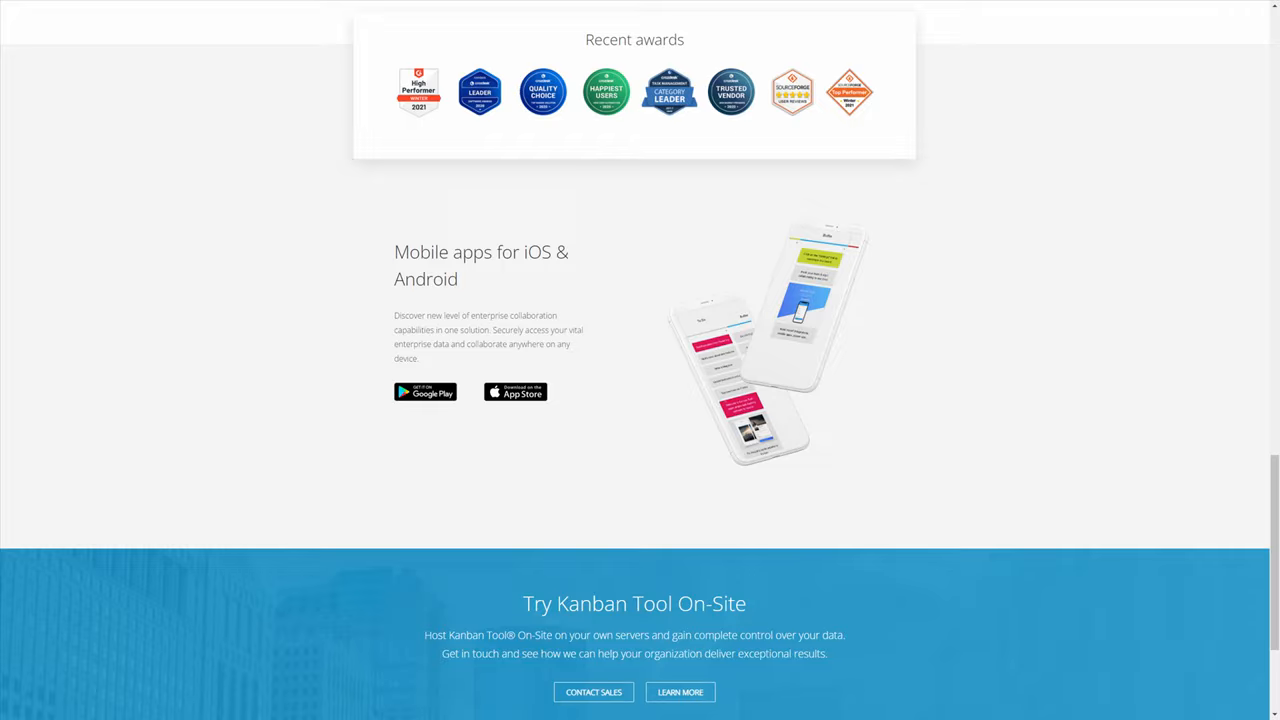